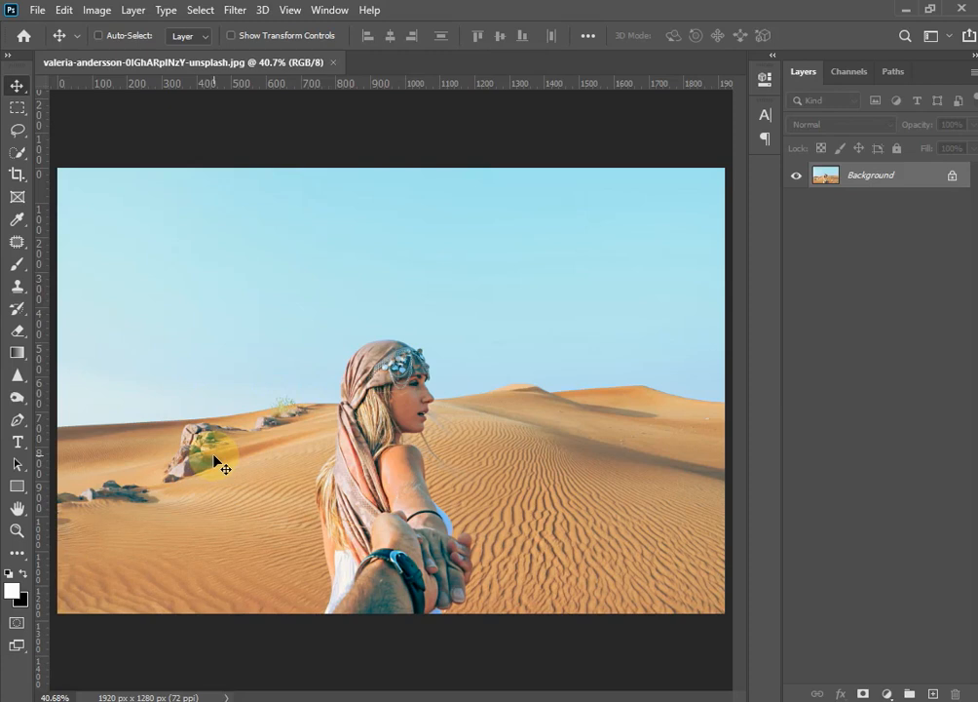
pyautogui.moveTo(255, 458)
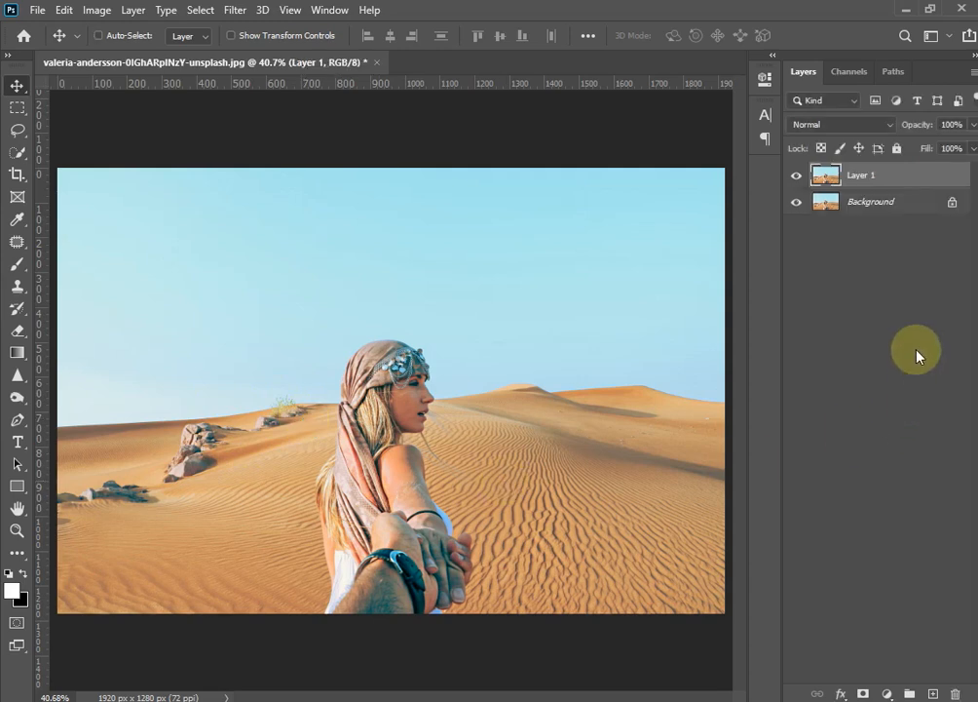
pyautogui.moveTo(934, 324)
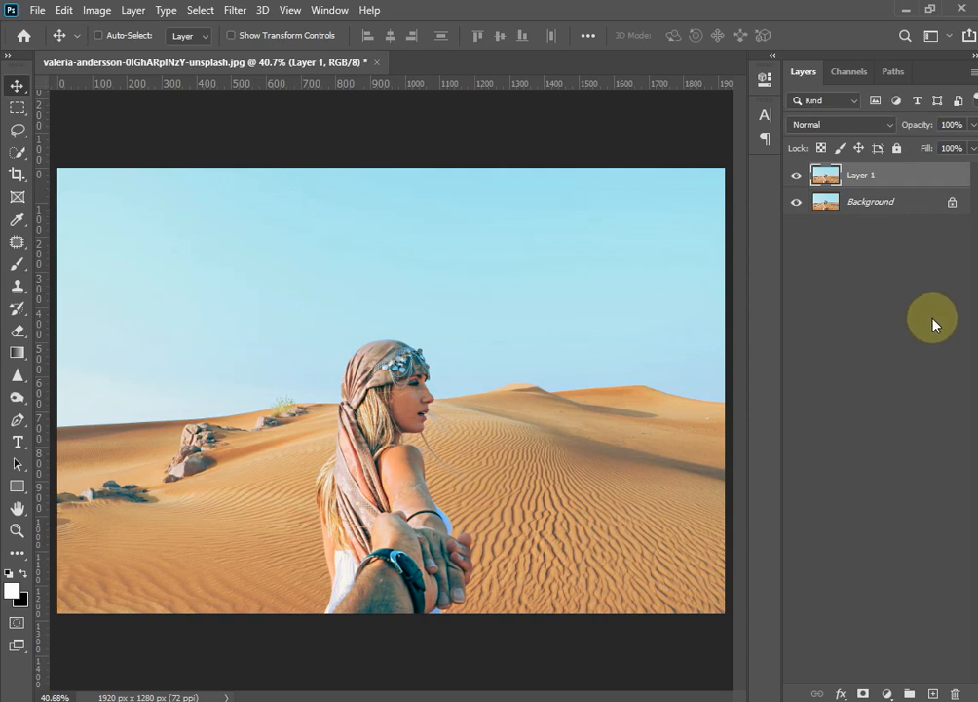
pyautogui.moveTo(858, 119)
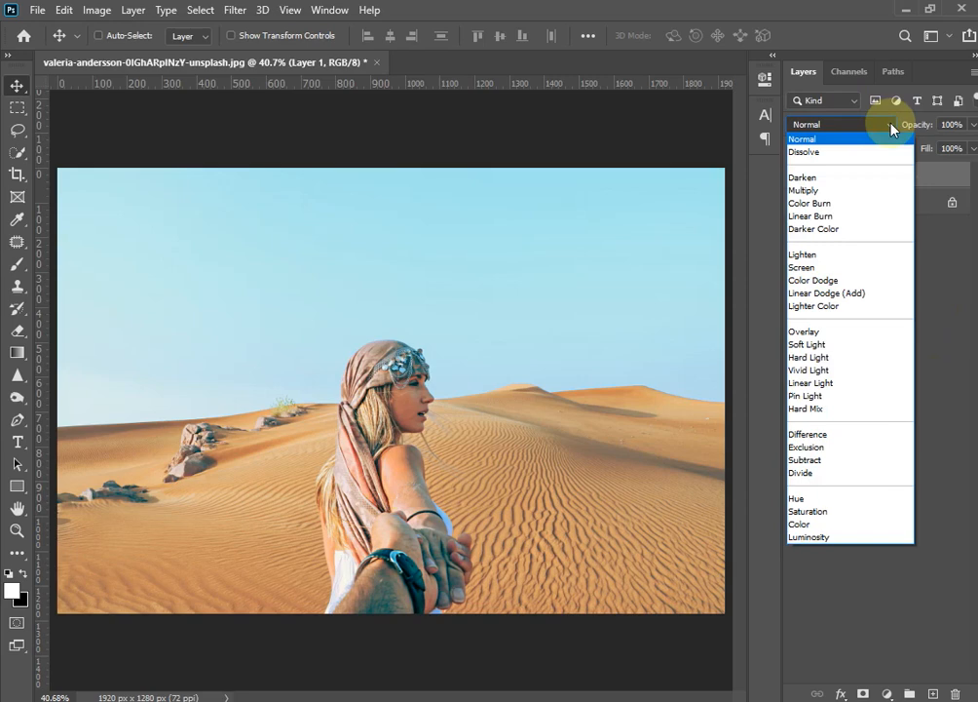
# Set Layer 1 to Multiply blending at 45% opacity for deeper sky and sand colours.
pyautogui.click(803, 191)
pyautogui.write('45')
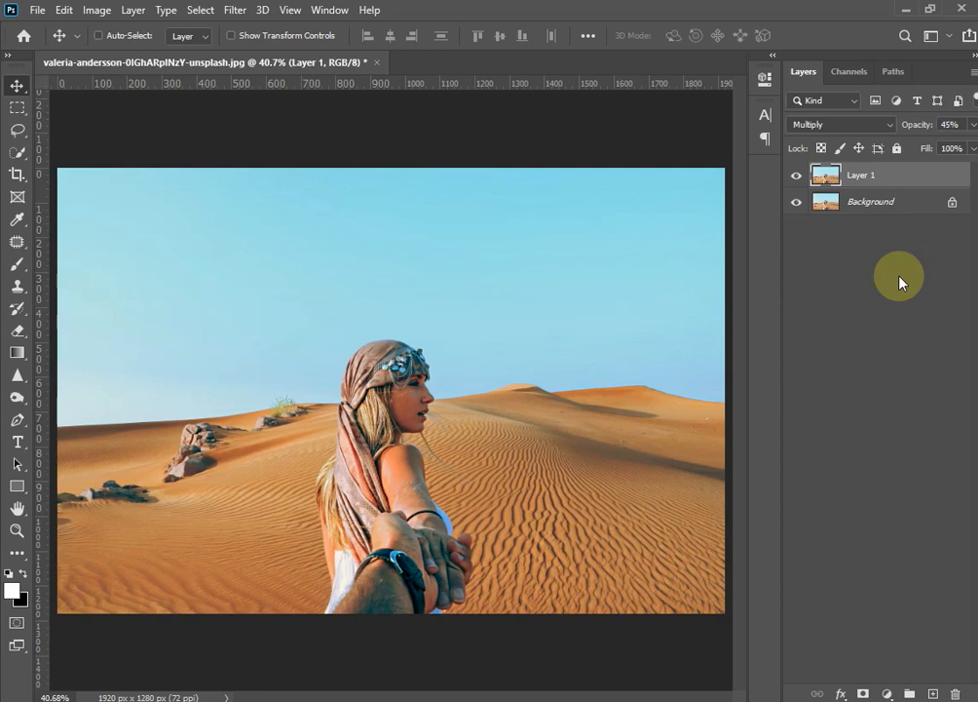
pyautogui.moveTo(803, 337)
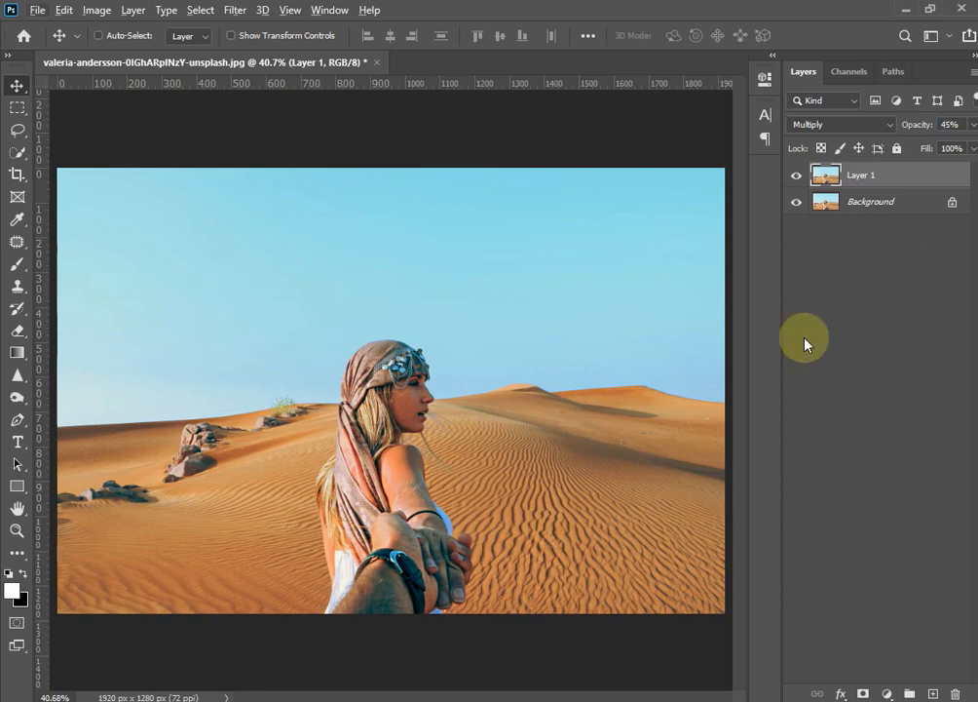
pyautogui.moveTo(814, 250)
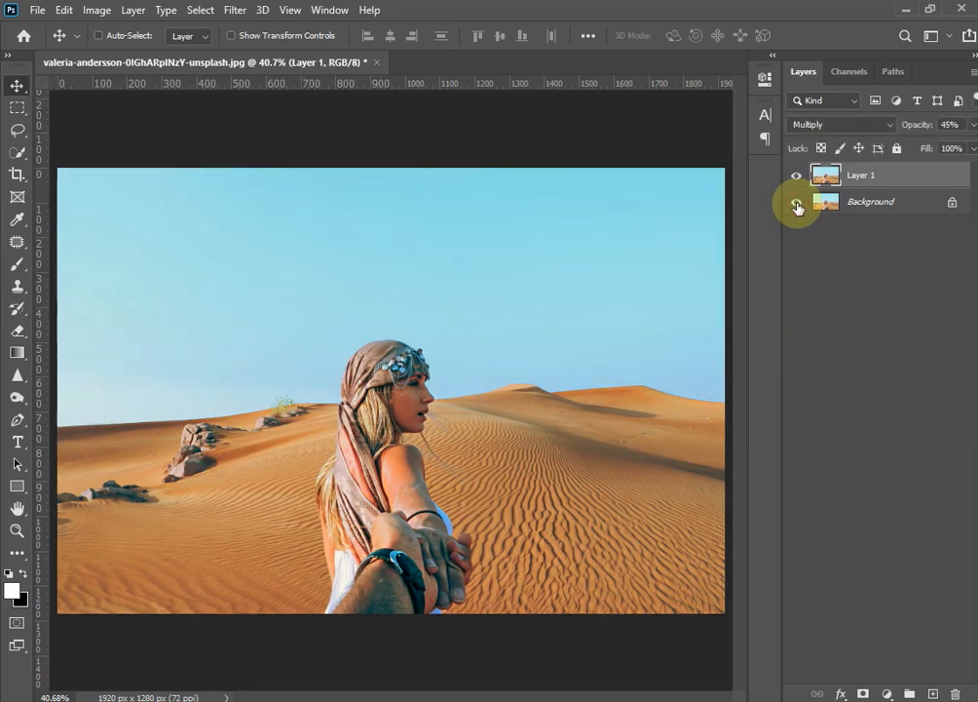
pyautogui.click(797, 201)
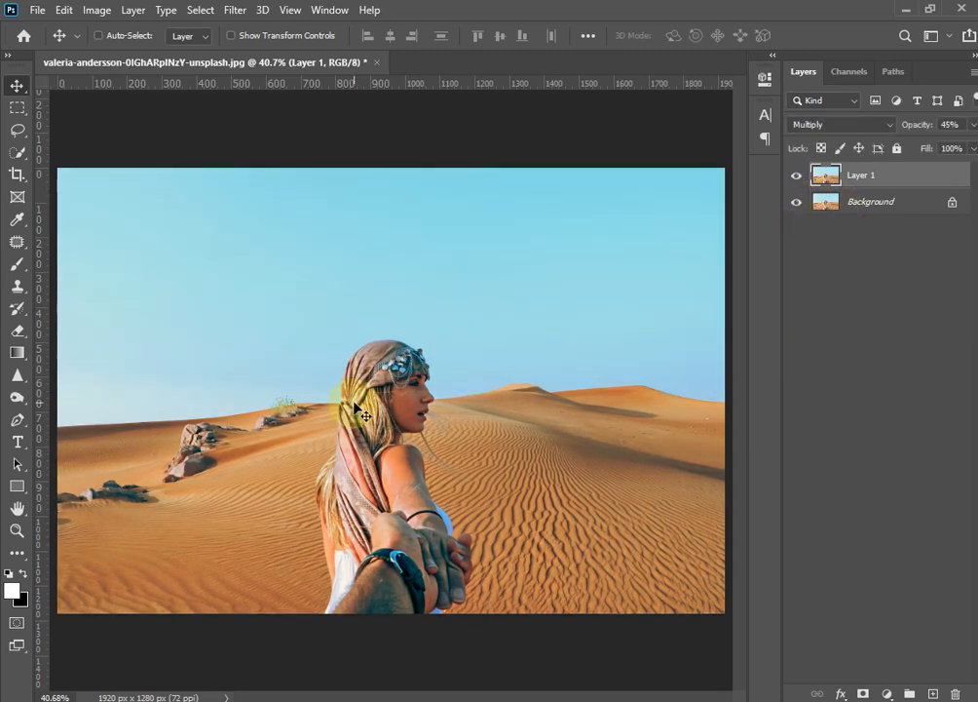